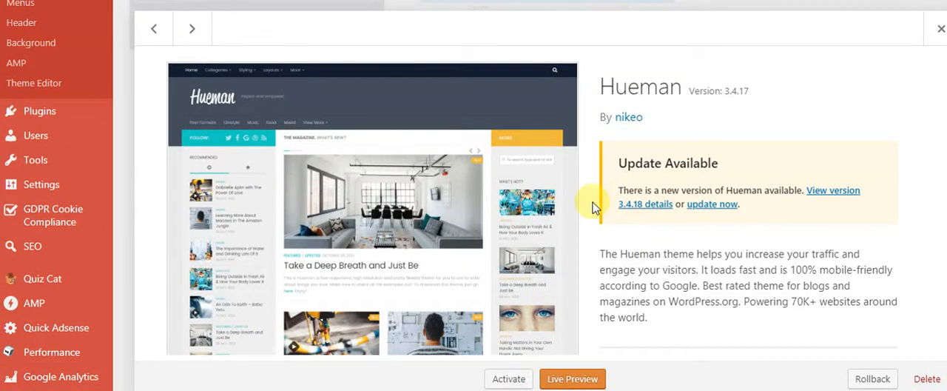
{"action": "mouse_move", "coordinate": [539, 240]}
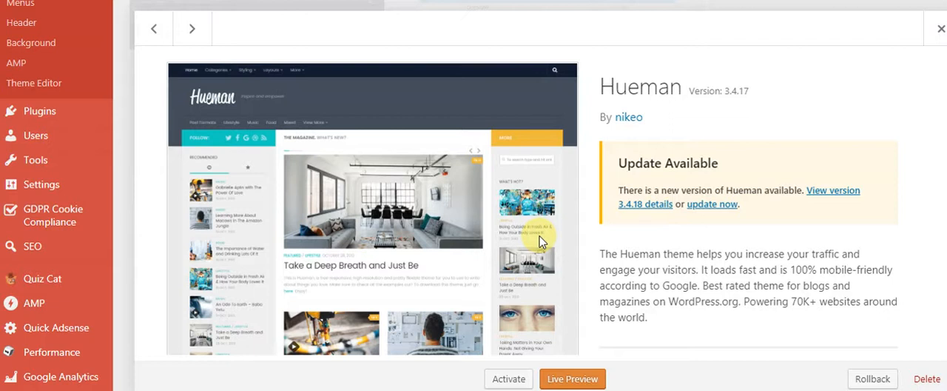
{"action": "mouse_move", "coordinate": [579, 234]}
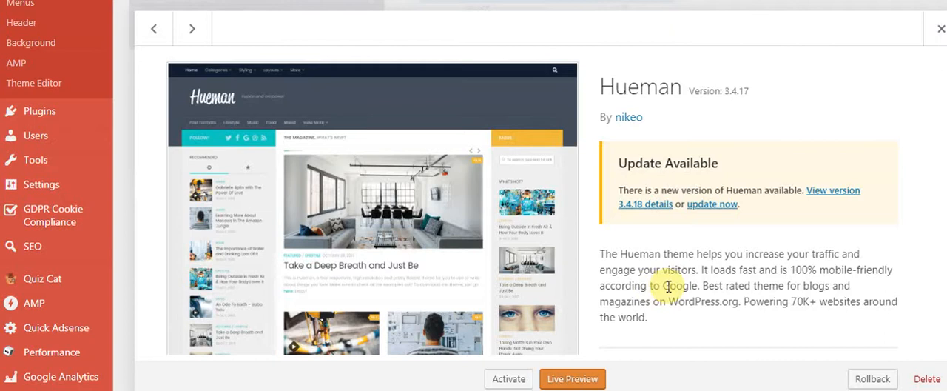
{"action": "mouse_move", "coordinate": [677, 285]}
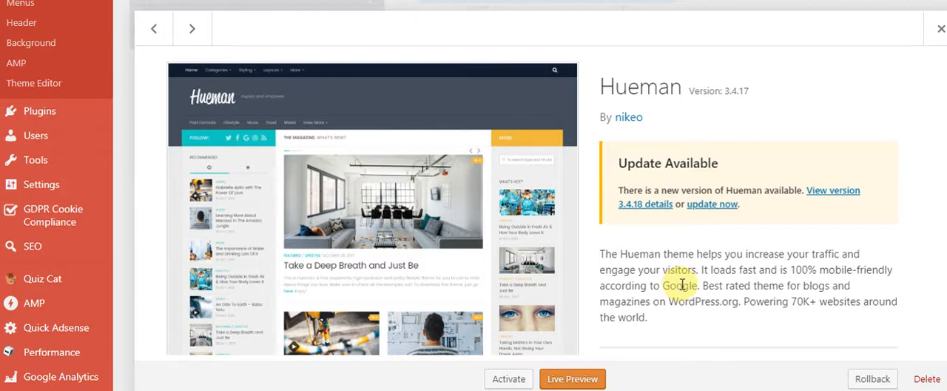
{"action": "mouse_move", "coordinate": [701, 282]}
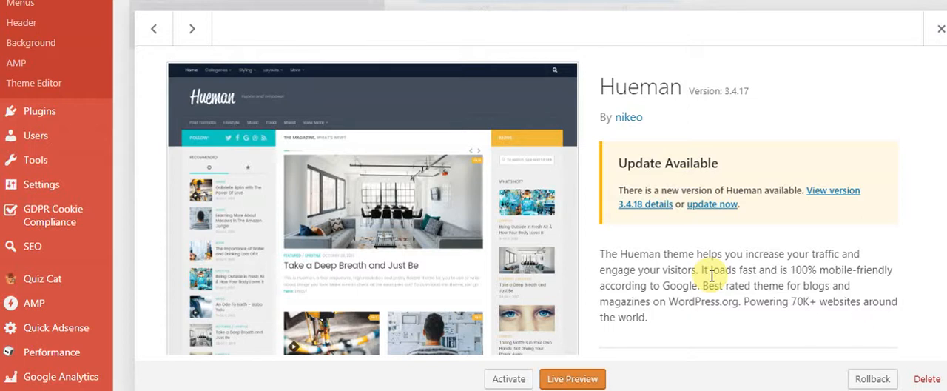
{"action": "mouse_move", "coordinate": [465, 261]}
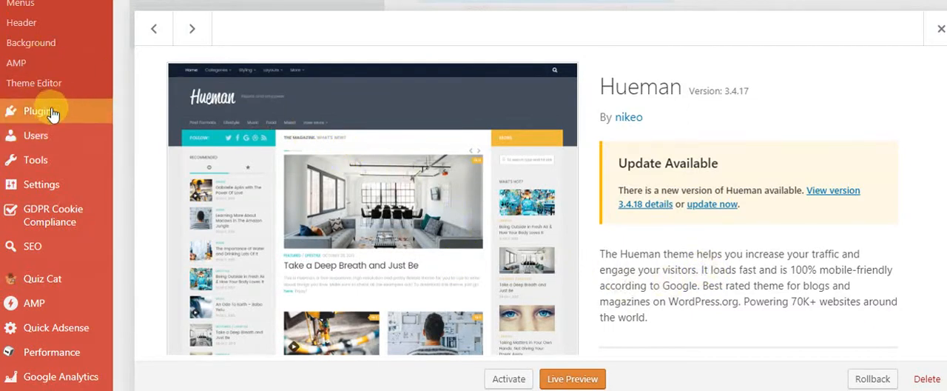
{"action": "mouse_move", "coordinate": [124, 113]}
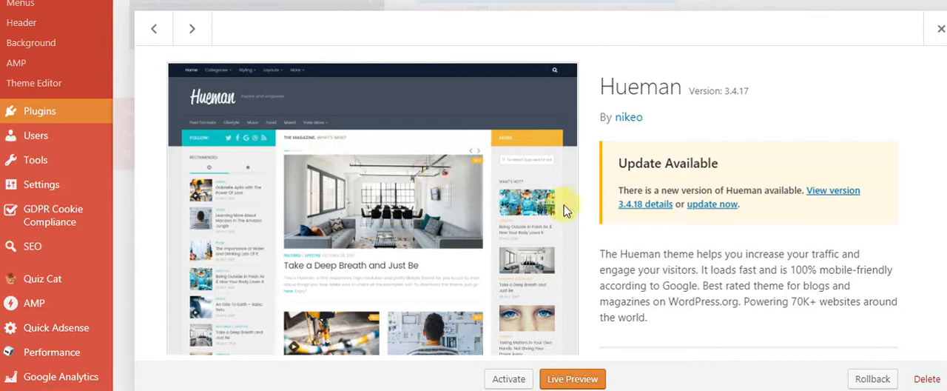
Go from Plugins to the Add Plugins page and focus the plugin search.
{"action": "left_click", "coordinate": [941, 28]}
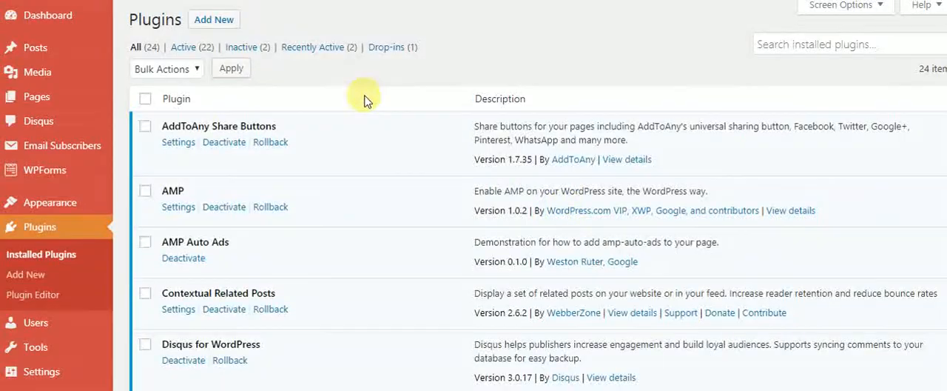
{"action": "mouse_move", "coordinate": [348, 99]}
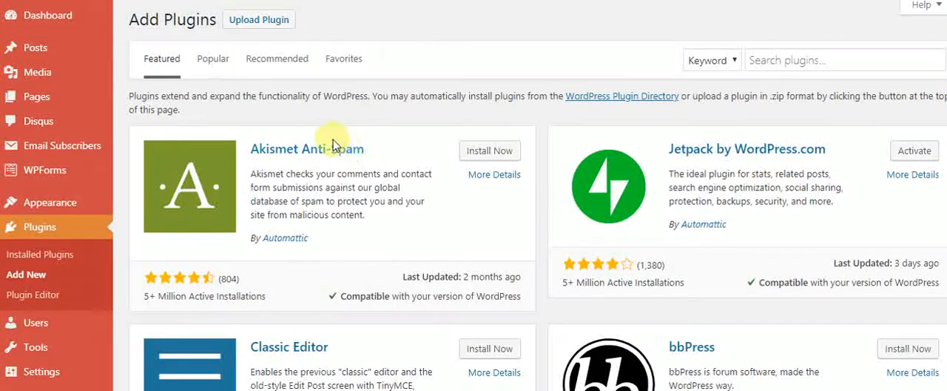
{"action": "mouse_move", "coordinate": [694, 87]}
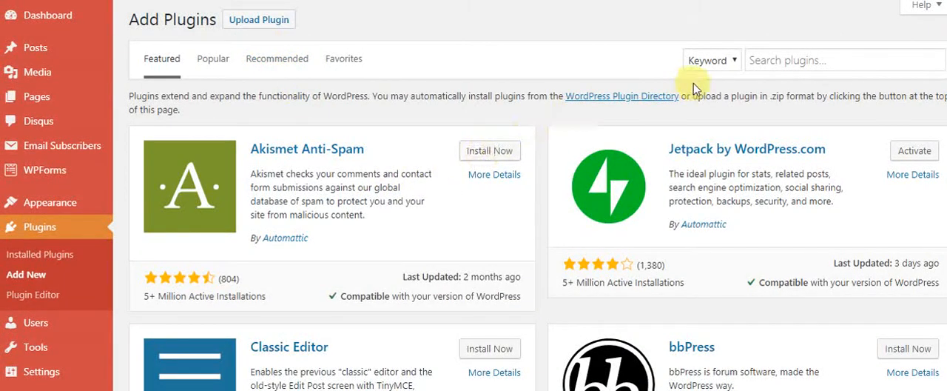
{"action": "left_click", "coordinate": [843, 60]}
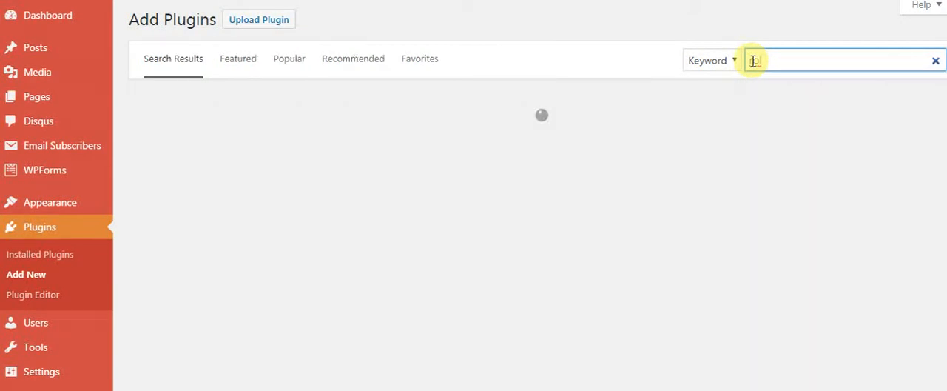
Search plugins for 'rollback' and confirm WP Rollback is listed as active.
{"action": "type", "text": "rollback"}
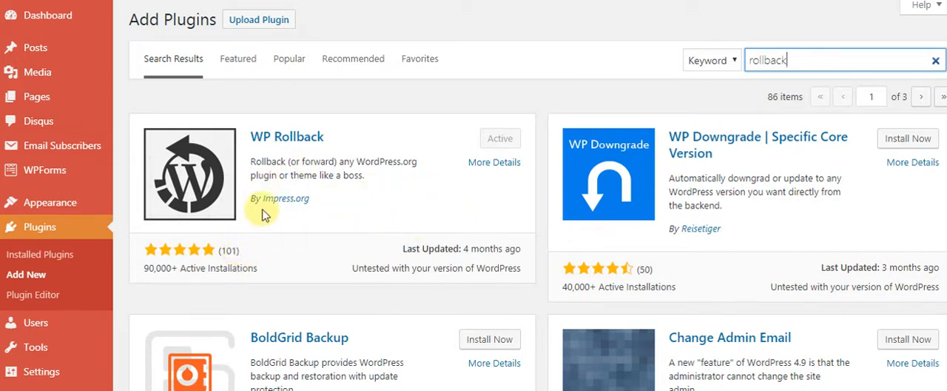
{"action": "mouse_move", "coordinate": [272, 210]}
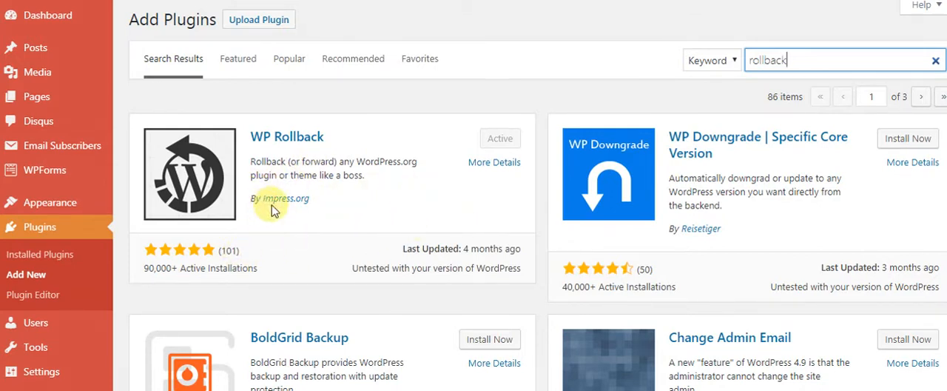
{"action": "mouse_move", "coordinate": [307, 213]}
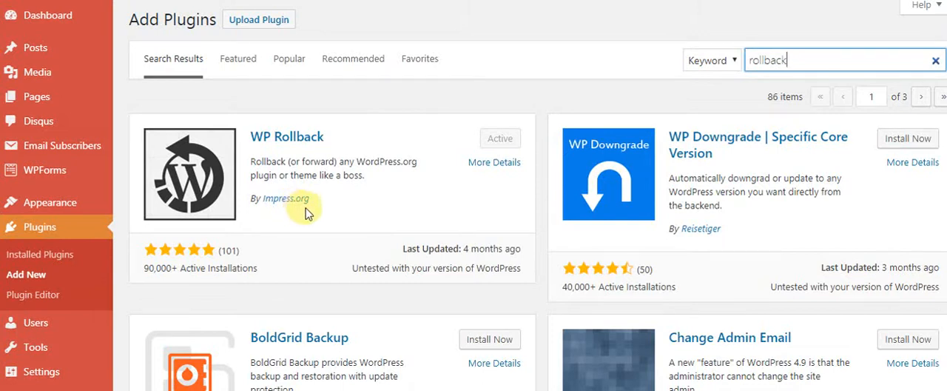
{"action": "mouse_move", "coordinate": [315, 216]}
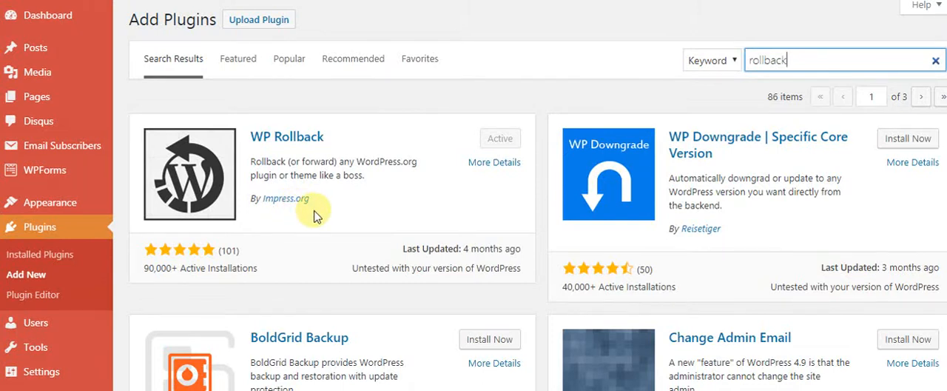
{"action": "mouse_move", "coordinate": [390, 206]}
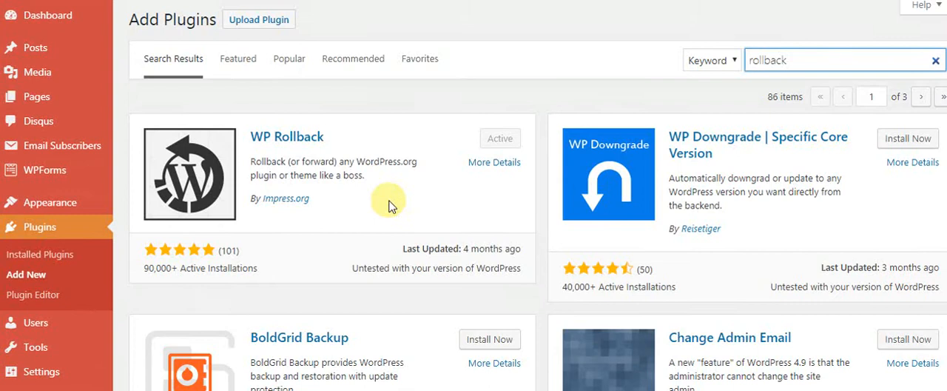
{"action": "mouse_move", "coordinate": [503, 140]}
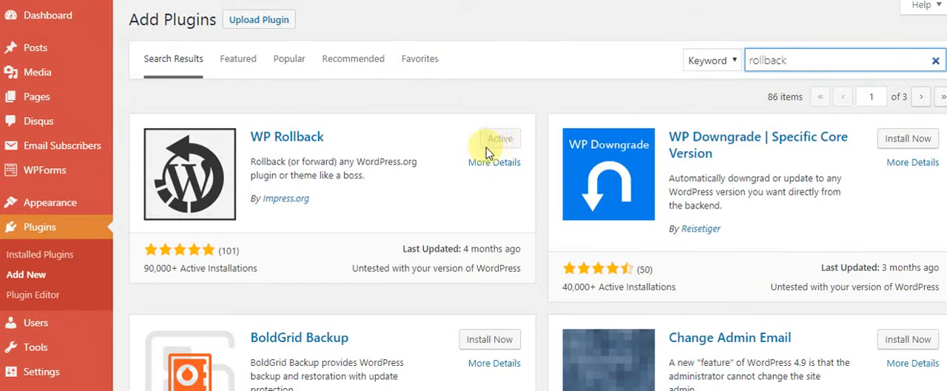
{"action": "mouse_move", "coordinate": [443, 157]}
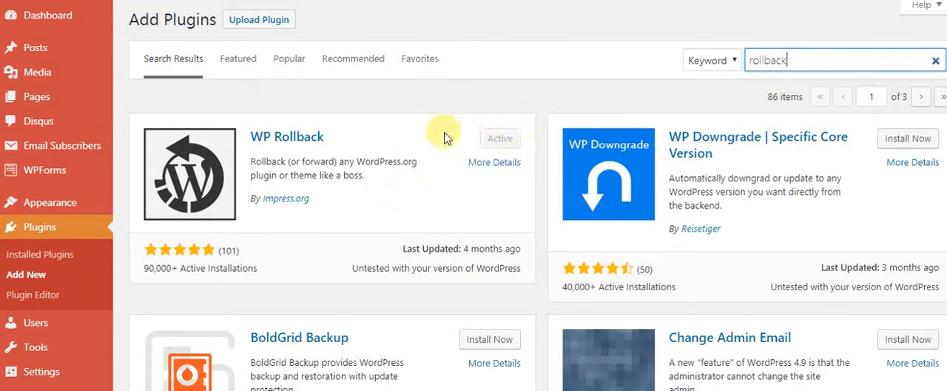
{"action": "mouse_move", "coordinate": [451, 223]}
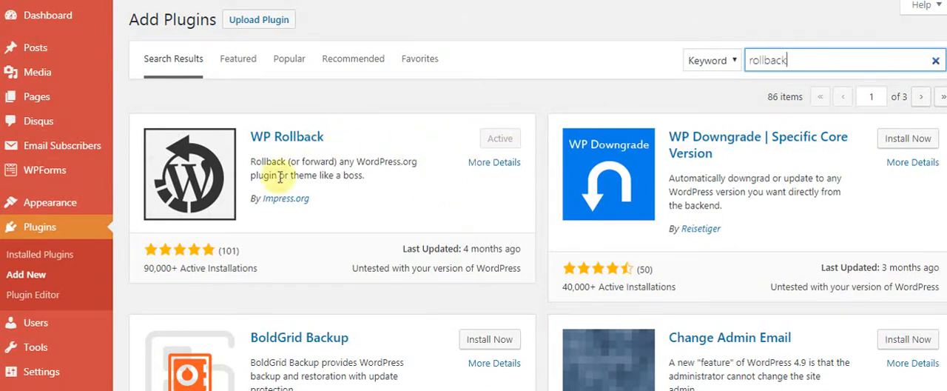
{"action": "mouse_move", "coordinate": [51, 202]}
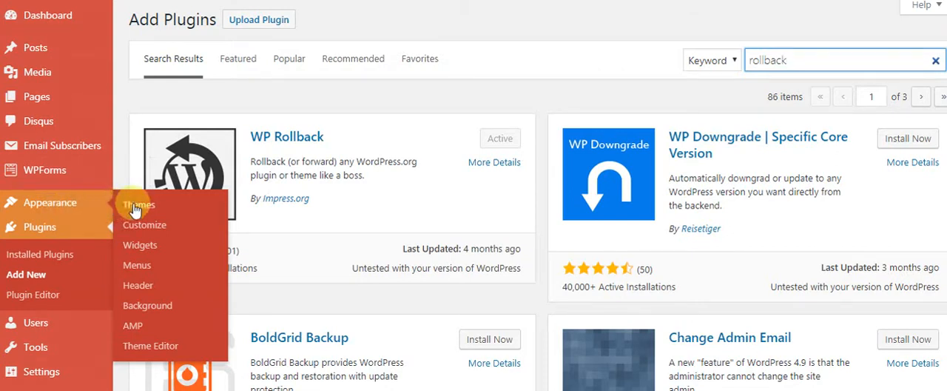
{"action": "mouse_move", "coordinate": [407, 192]}
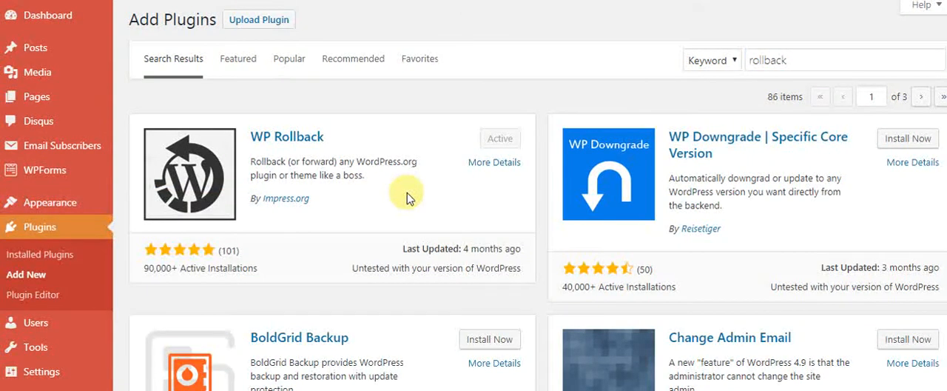
On Appearance > Themes, open Theme Details for the Hueman Child theme.
{"action": "left_click", "coordinate": [51, 202]}
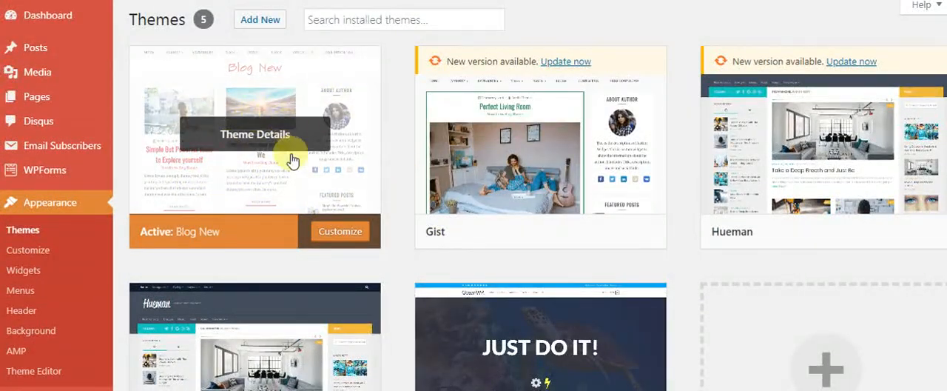
{"action": "scroll", "scroll_direction": "down", "scroll_amount": 3}
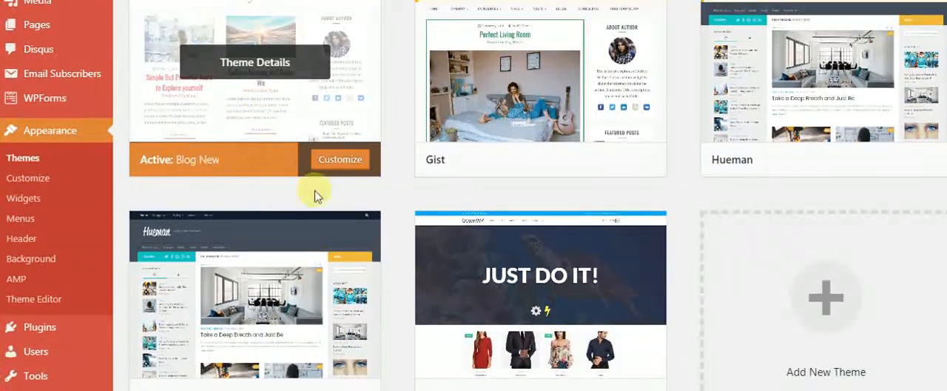
{"action": "scroll", "scroll_direction": "down", "scroll_amount": 3}
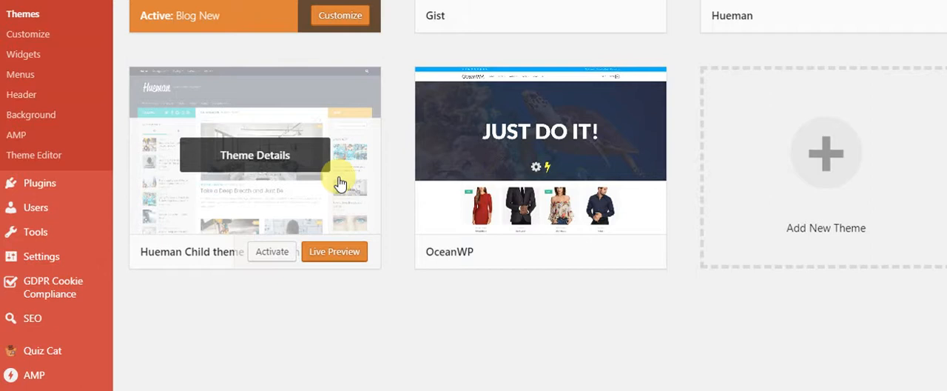
{"action": "left_click", "coordinate": [255, 166]}
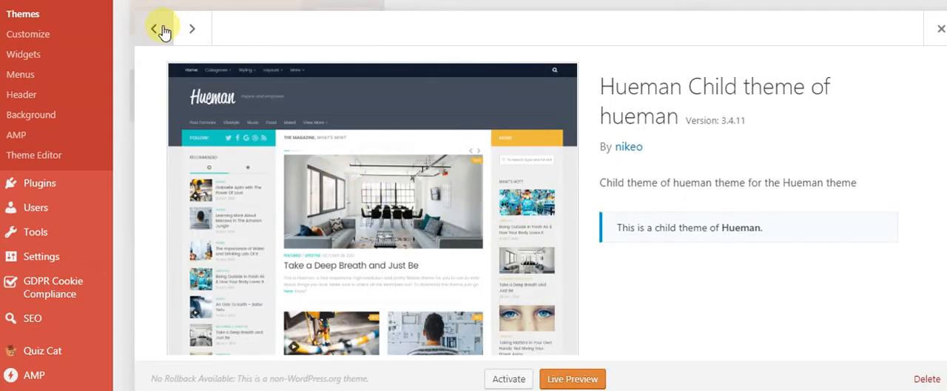
View the parent Hueman theme's details, highlighting installed version 3.4.17 and the available update.
{"action": "left_click", "coordinate": [154, 28]}
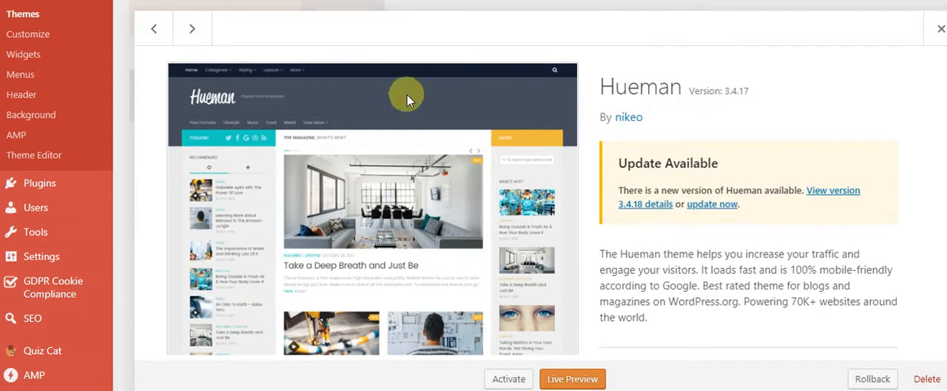
{"action": "mouse_move", "coordinate": [750, 97]}
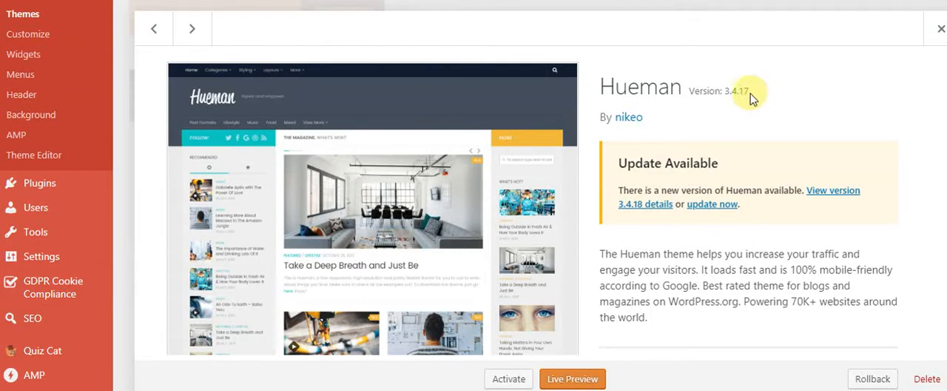
{"action": "double_click", "coordinate": [716, 90]}
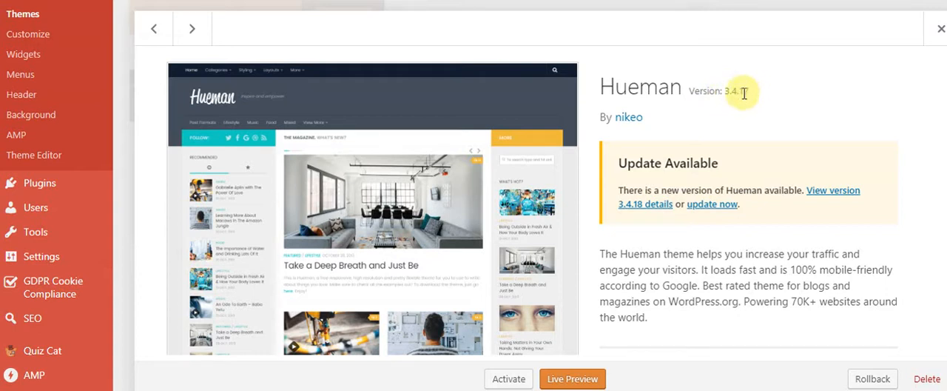
{"action": "mouse_move", "coordinate": [675, 252]}
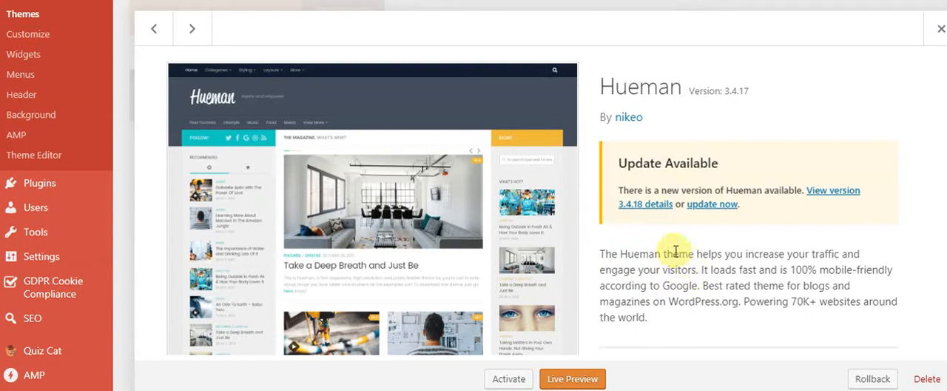
{"action": "scroll", "scroll_direction": "down", "scroll_amount": 3}
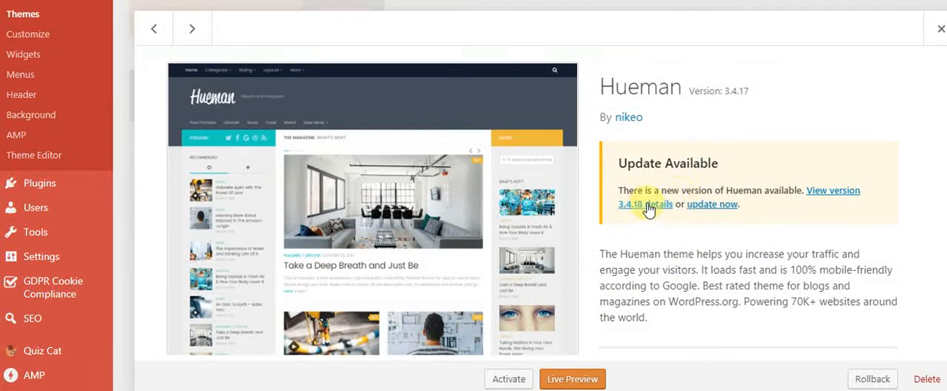
{"action": "scroll", "scroll_direction": "down", "scroll_amount": 3}
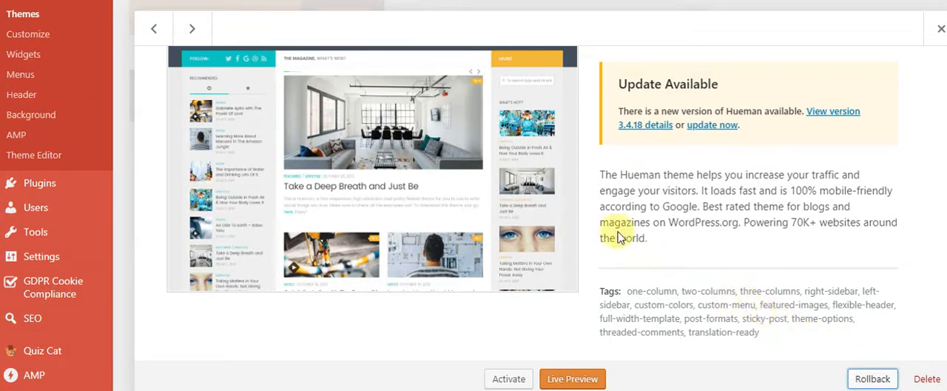
Open WP Rollback for Hueman, compare versions 3.4.15 to 3.4.18, and select 3.4.16.
{"action": "left_click", "coordinate": [872, 378]}
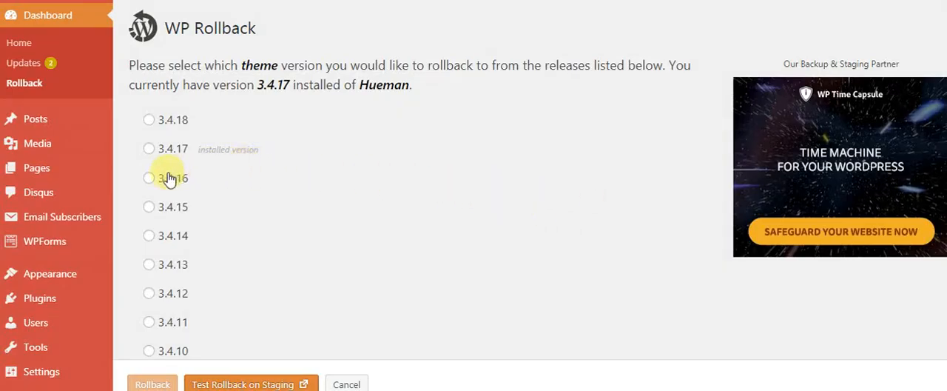
{"action": "left_click", "coordinate": [149, 178]}
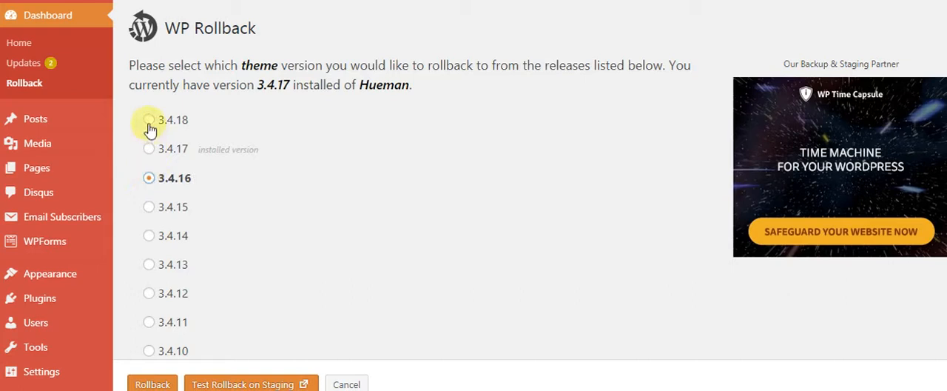
{"action": "mouse_move", "coordinate": [174, 155]}
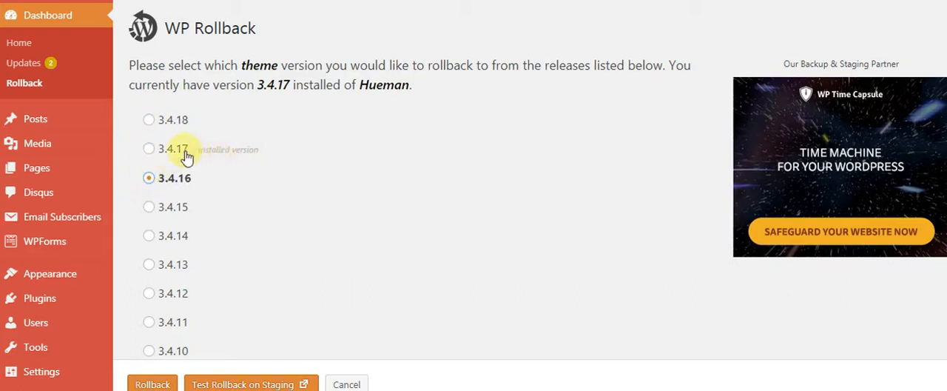
{"action": "mouse_move", "coordinate": [157, 207]}
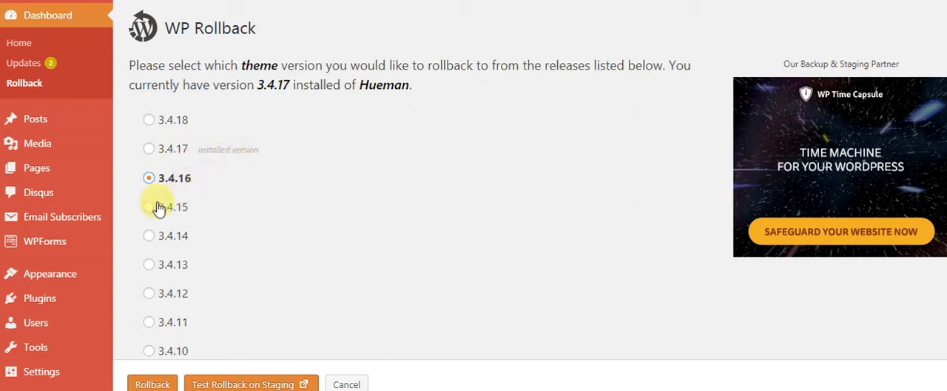
{"action": "left_click", "coordinate": [148, 206]}
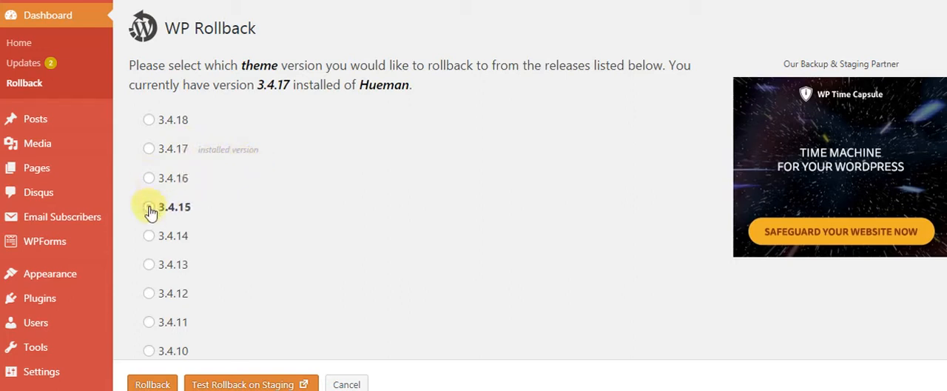
{"action": "left_click", "coordinate": [149, 207]}
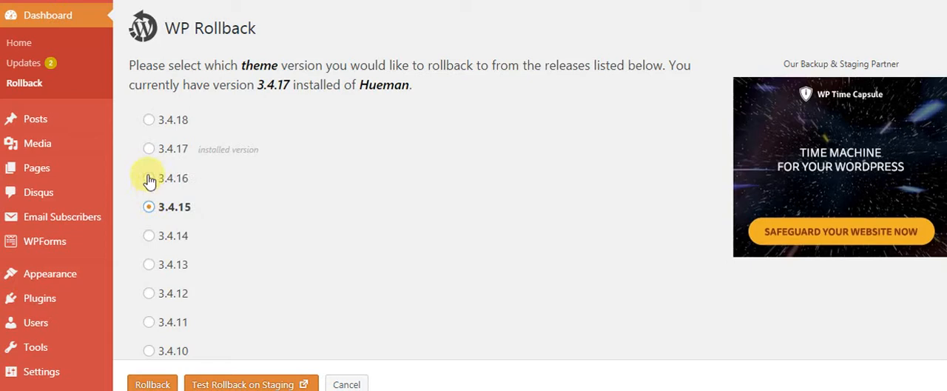
{"action": "left_click", "coordinate": [148, 119]}
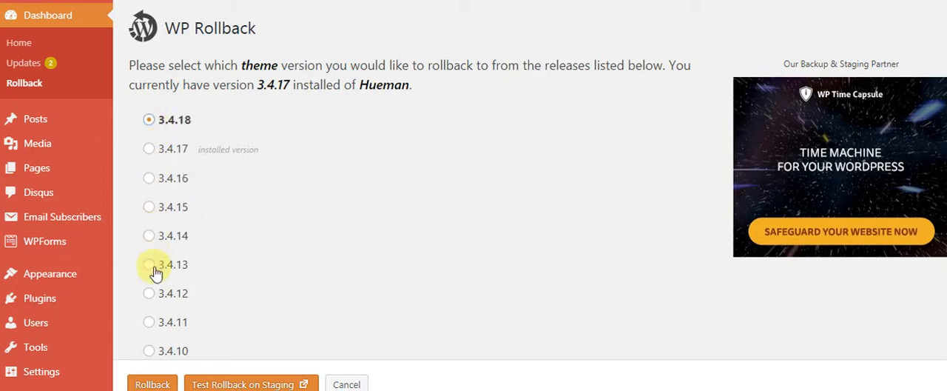
{"action": "left_click", "coordinate": [149, 321]}
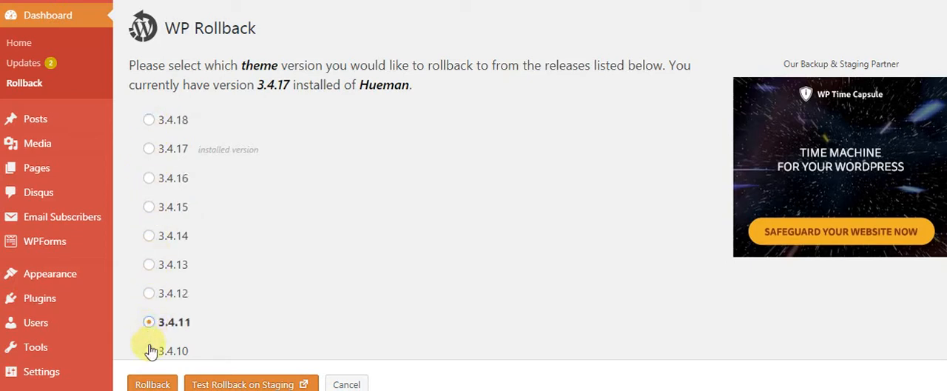
{"action": "left_click", "coordinate": [149, 350]}
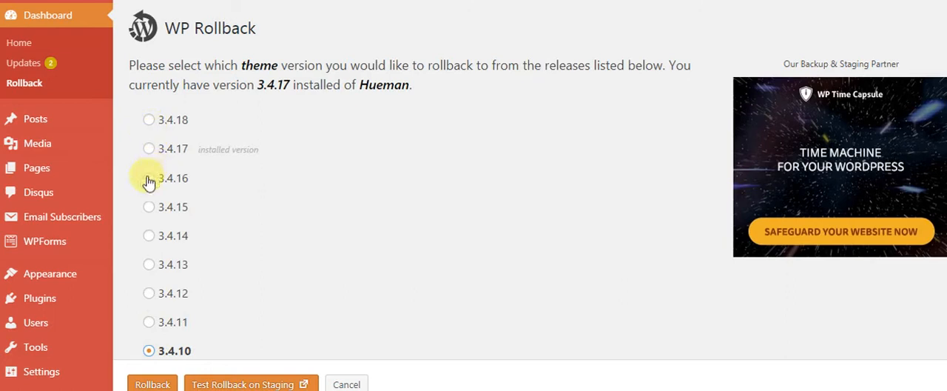
{"action": "left_click", "coordinate": [149, 178]}
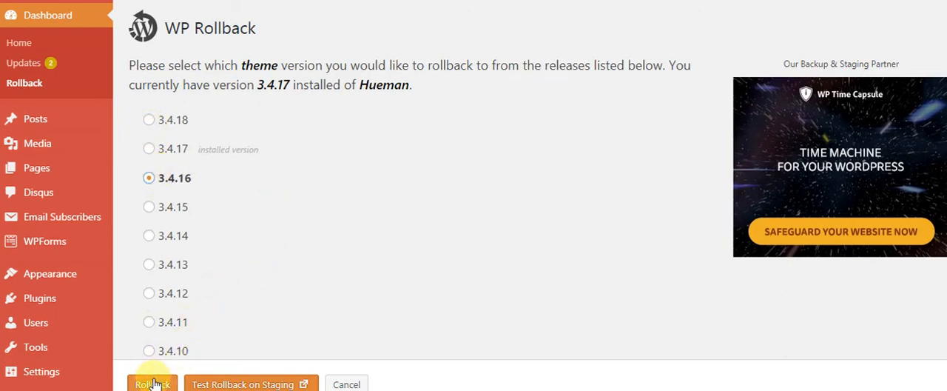
Trigger the rollback to open the 3.4.17-to-3.4.16 confirmation prompt.
{"action": "left_click", "coordinate": [153, 383]}
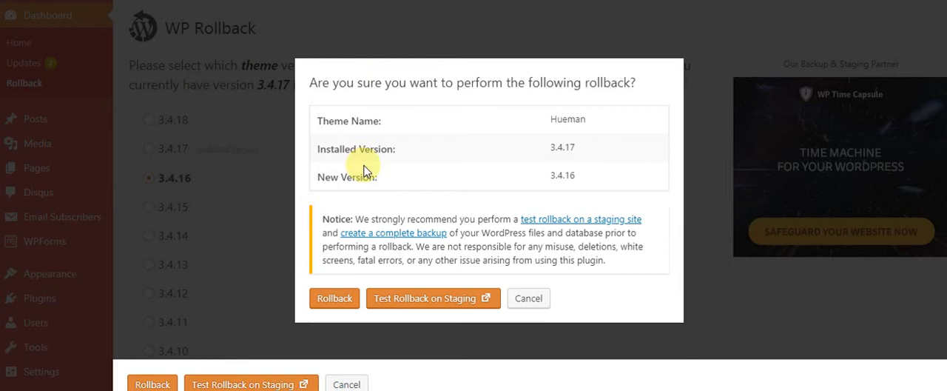
{"action": "mouse_move", "coordinate": [370, 197]}
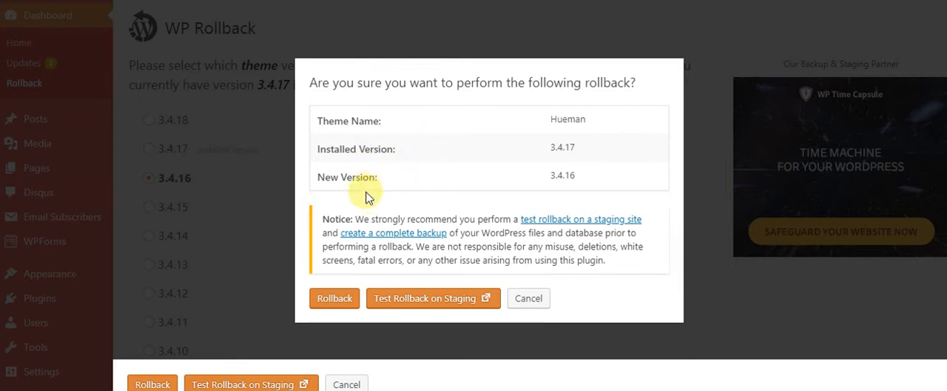
{"action": "mouse_move", "coordinate": [363, 283]}
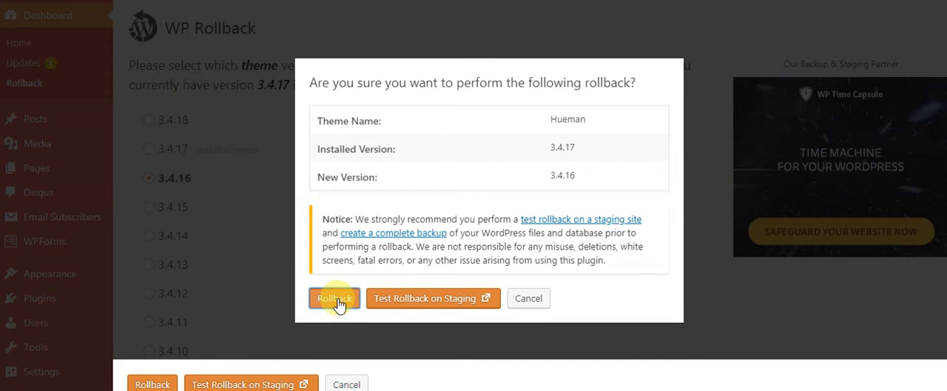
Confirm the Hueman rollback to 3.4.16, then open the Hueman Child theme details.
{"action": "left_click", "coordinate": [334, 298]}
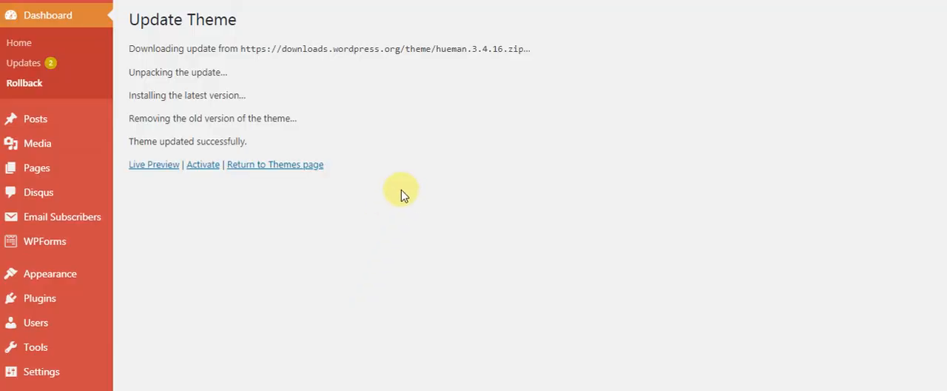
{"action": "mouse_move", "coordinate": [209, 100]}
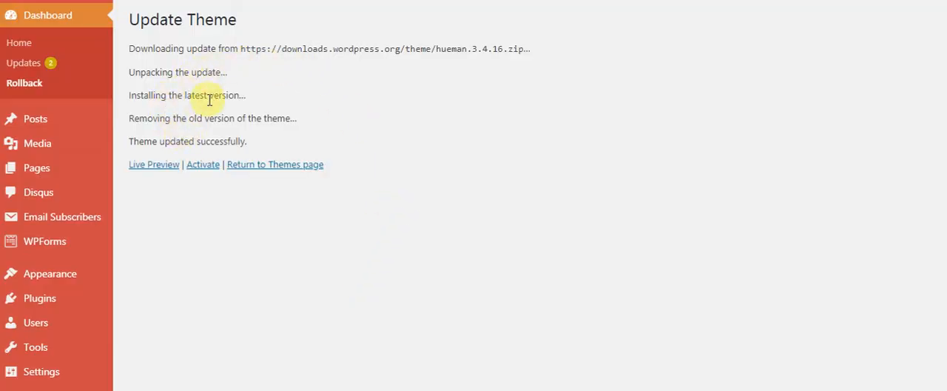
{"action": "mouse_move", "coordinate": [494, 57]}
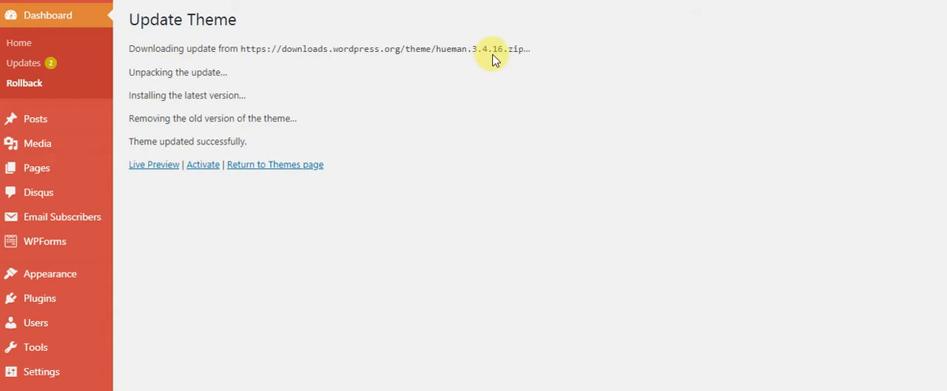
{"action": "mouse_move", "coordinate": [281, 241]}
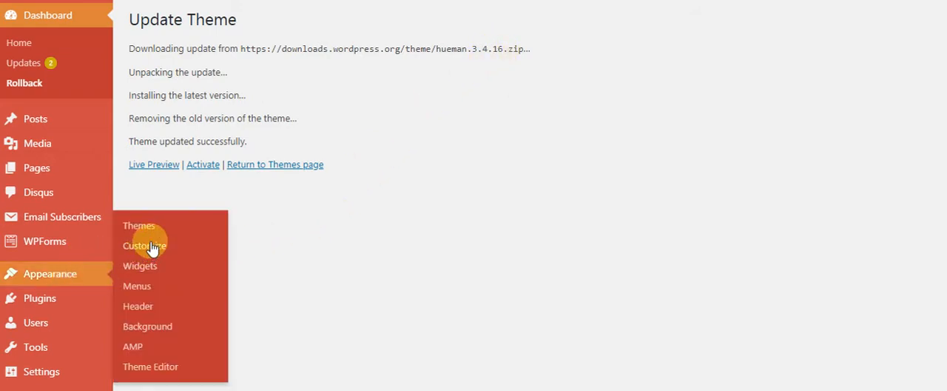
{"action": "mouse_move", "coordinate": [355, 226]}
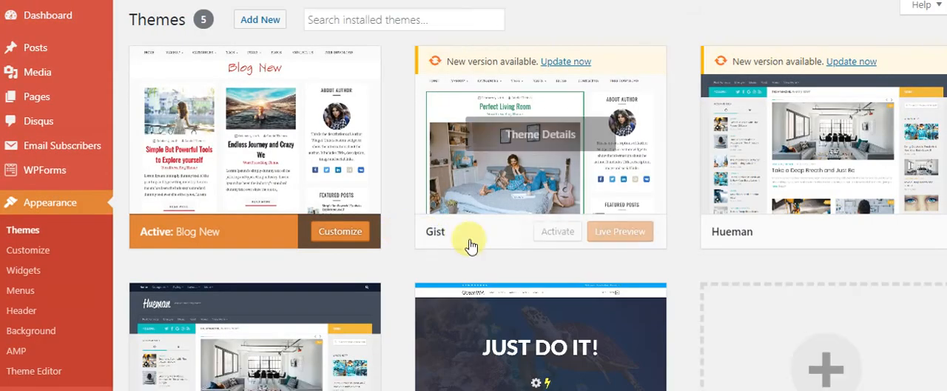
{"action": "scroll", "scroll_direction": "down", "scroll_amount": 3}
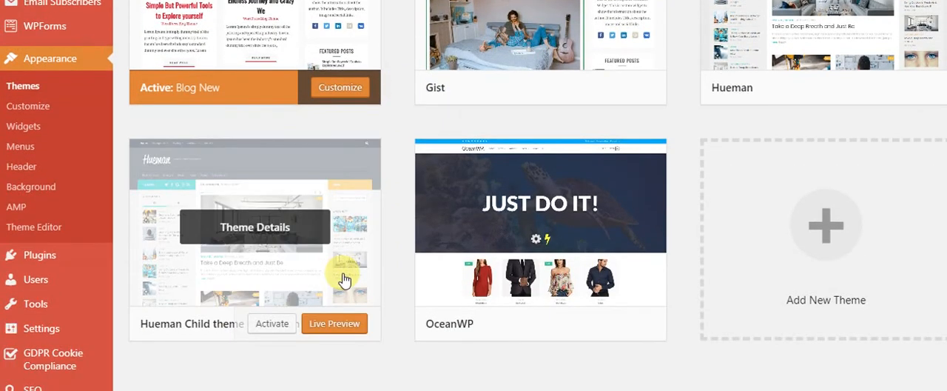
{"action": "left_click", "coordinate": [254, 227]}
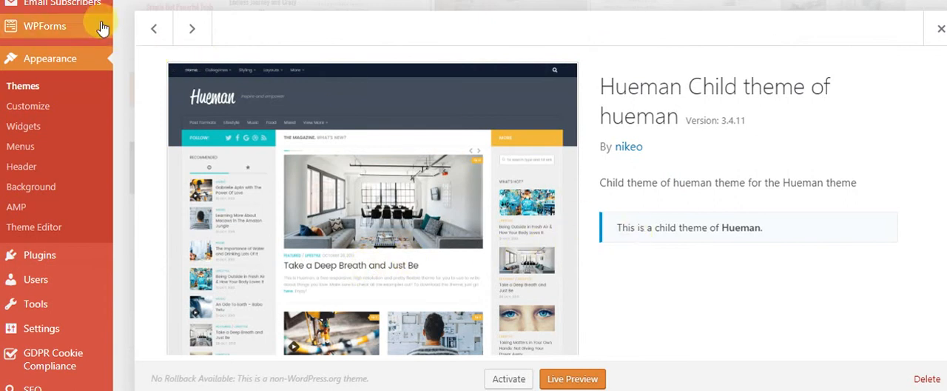
Move to the Hueman theme details to verify version 3.4.16 with 3.4.18 available.
{"action": "left_click", "coordinate": [192, 29]}
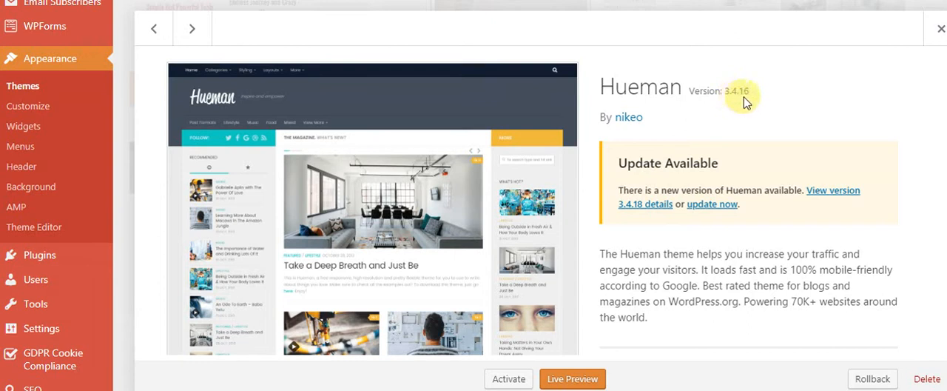
{"action": "mouse_move", "coordinate": [788, 139]}
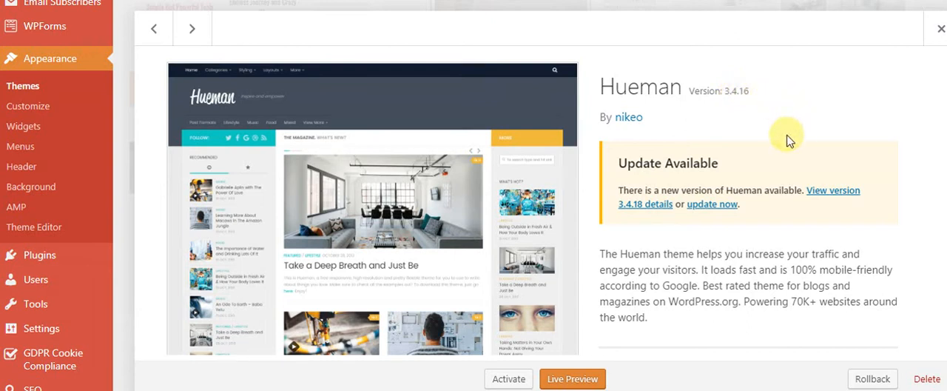
{"action": "mouse_move", "coordinate": [762, 241]}
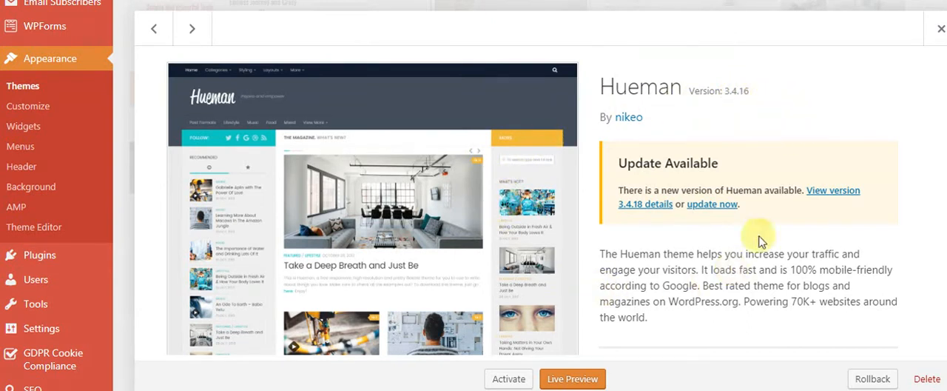
{"action": "mouse_move", "coordinate": [598, 215]}
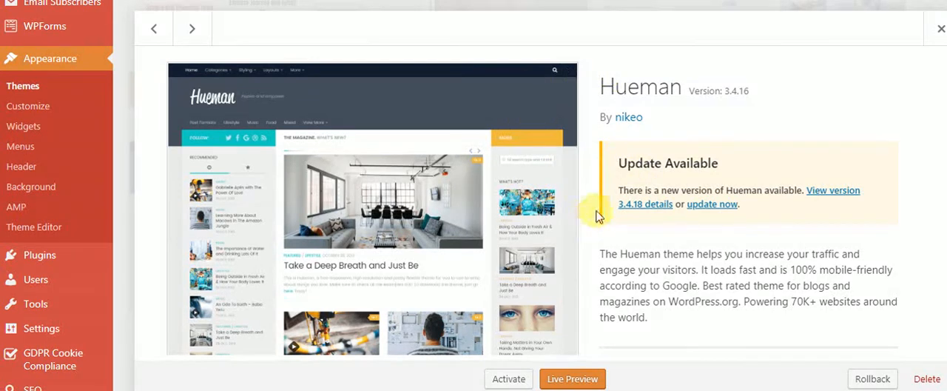
{"action": "mouse_move", "coordinate": [481, 200]}
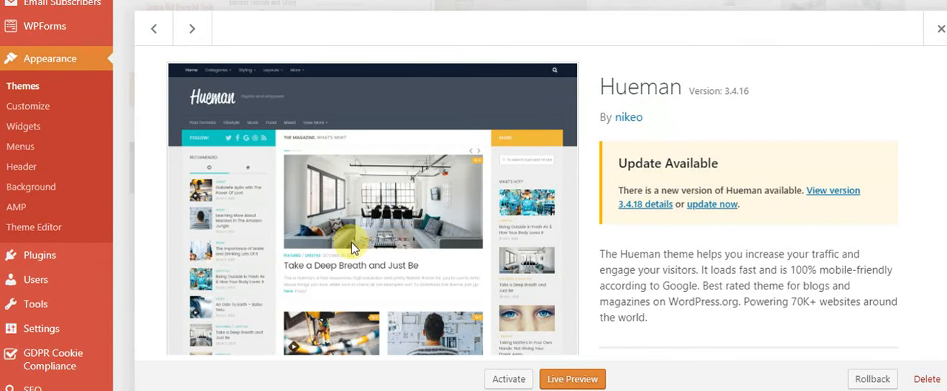
{"action": "scroll", "scroll_direction": "down", "scroll_amount": 3}
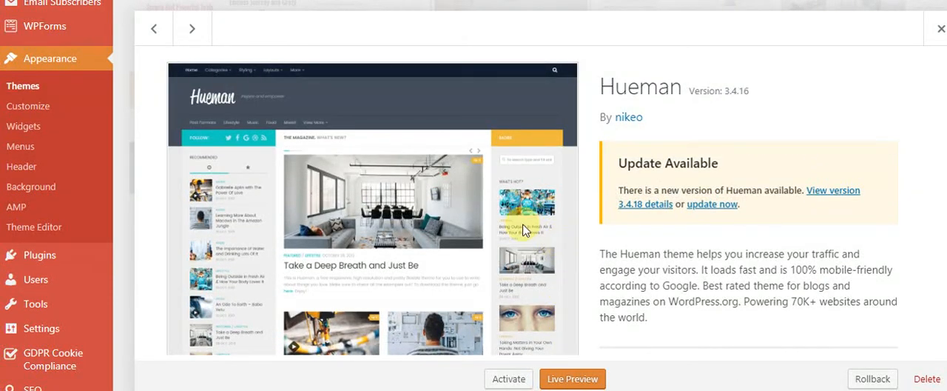
{"action": "mouse_move", "coordinate": [503, 111]}
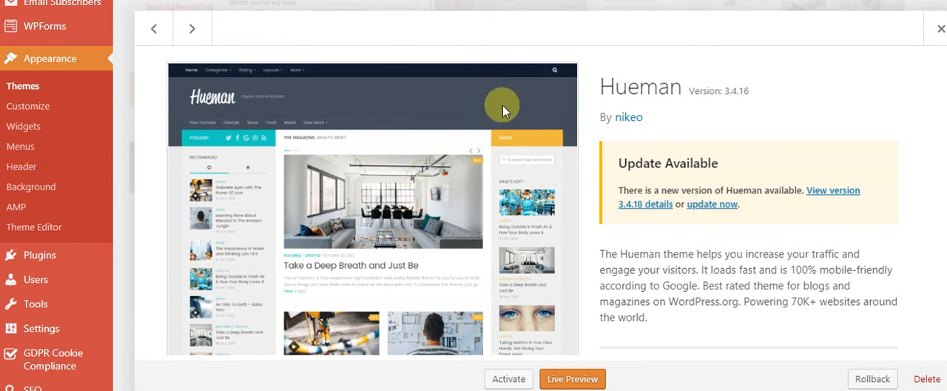
{"action": "mouse_move", "coordinate": [598, 156]}
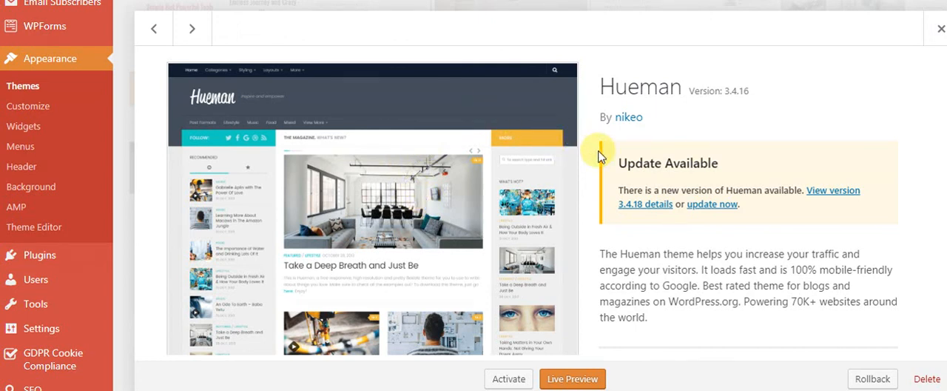
{"action": "mouse_move", "coordinate": [803, 135]}
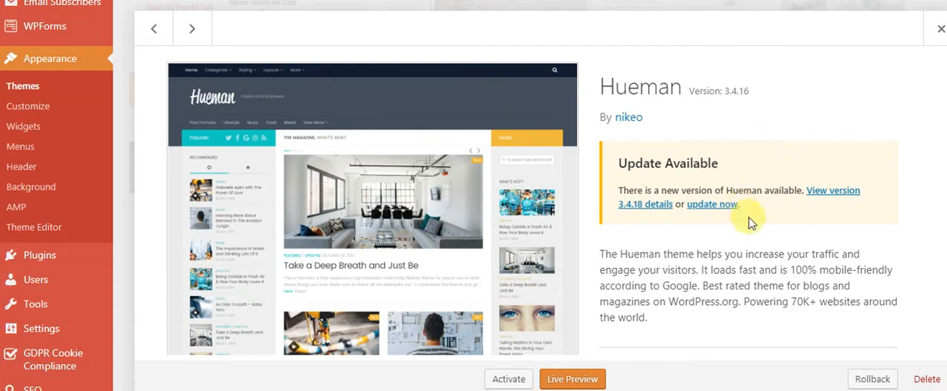
{"action": "mouse_move", "coordinate": [723, 239]}
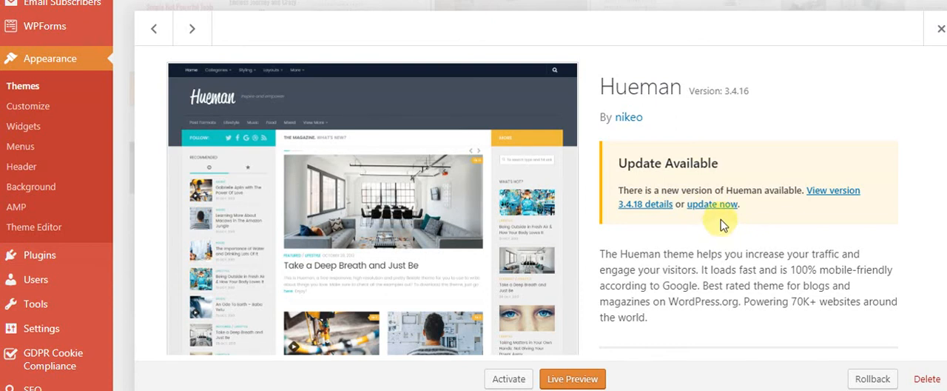
{"action": "mouse_move", "coordinate": [718, 244]}
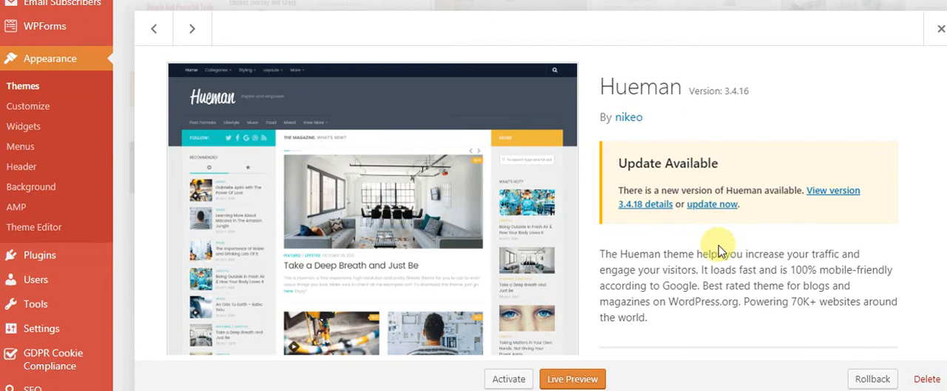
{"action": "mouse_move", "coordinate": [718, 245]}
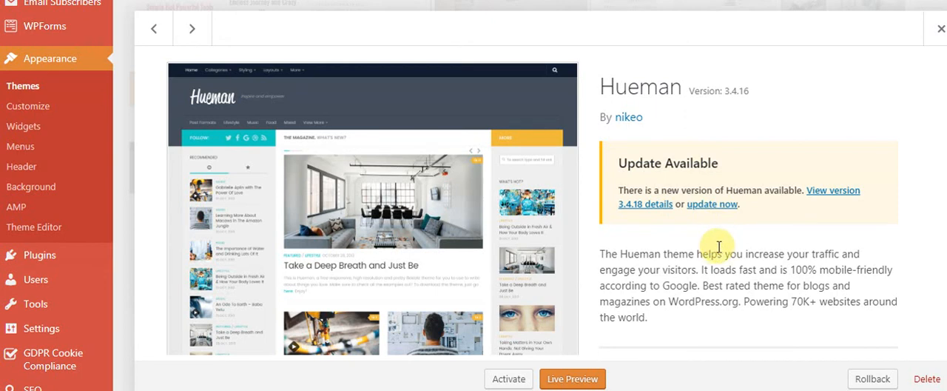